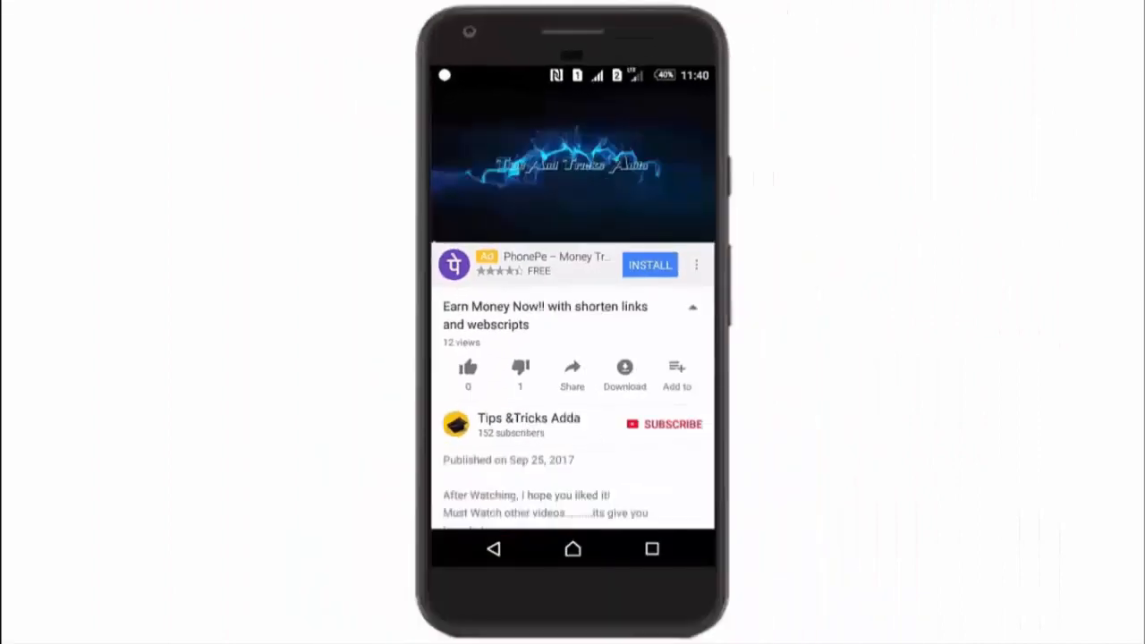
Collapse the video description, subscribe to the channel and turn on the notification bell.
click(693, 306)
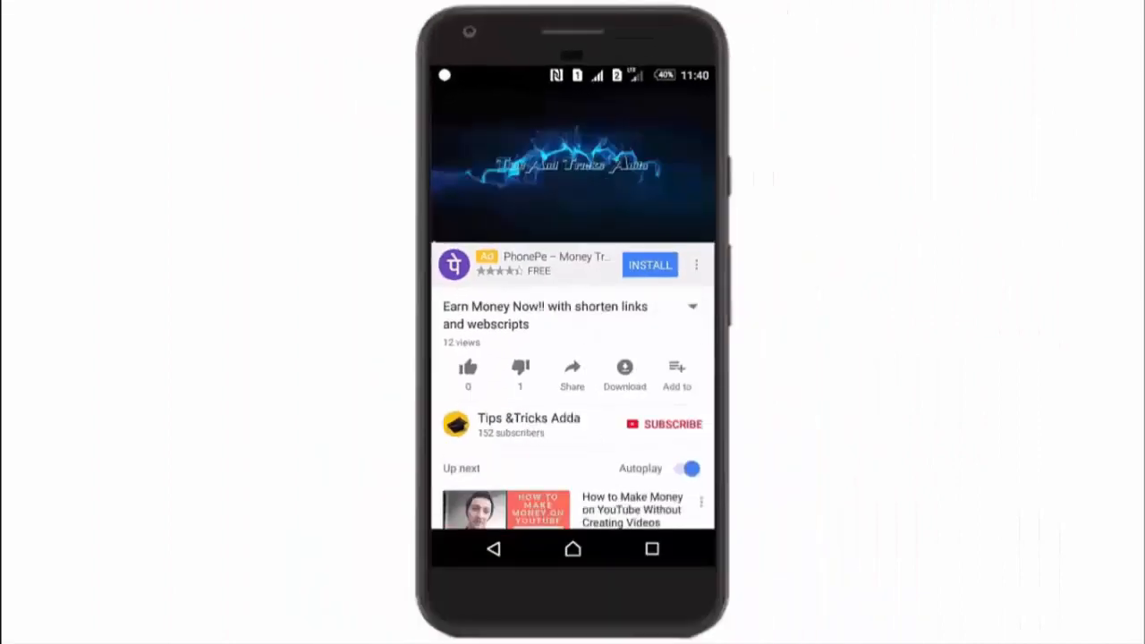
click(663, 424)
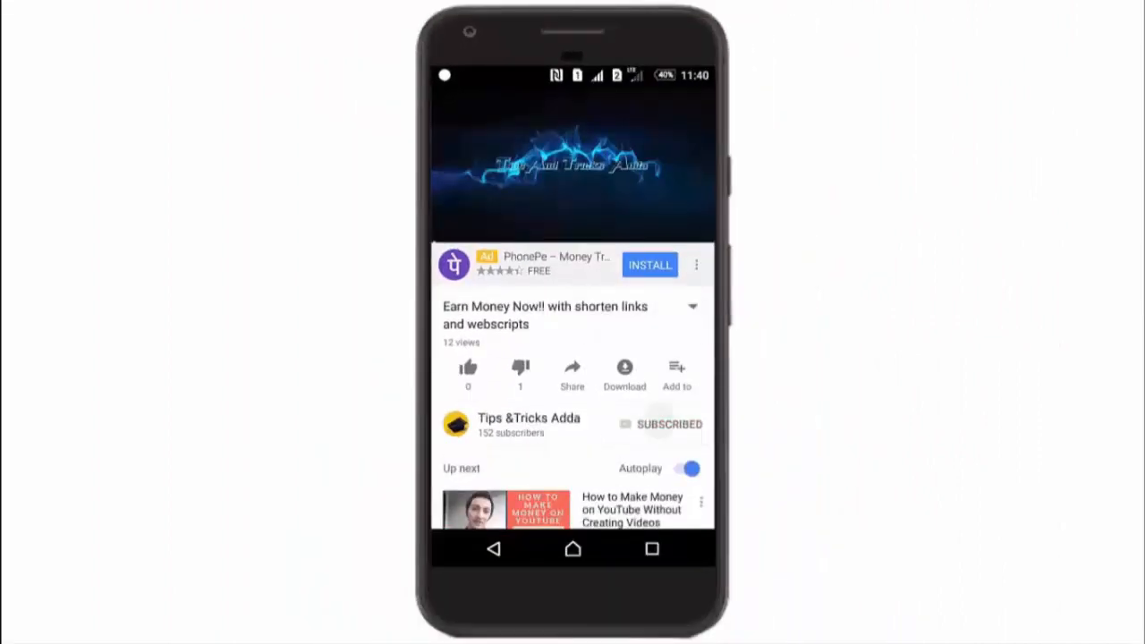
click(668, 423)
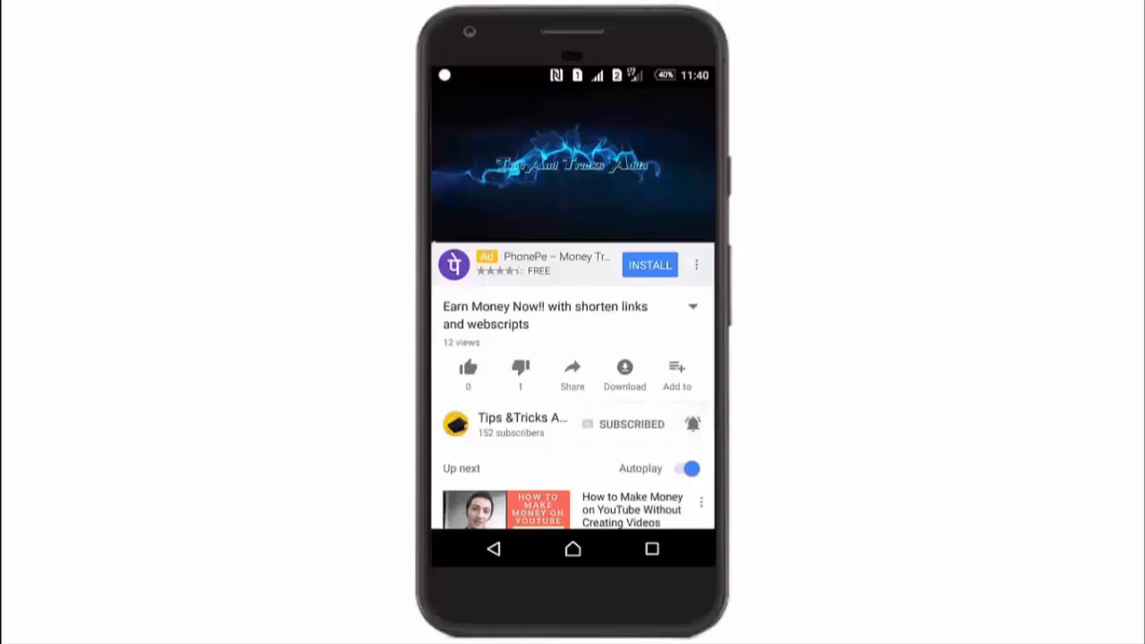
click(692, 423)
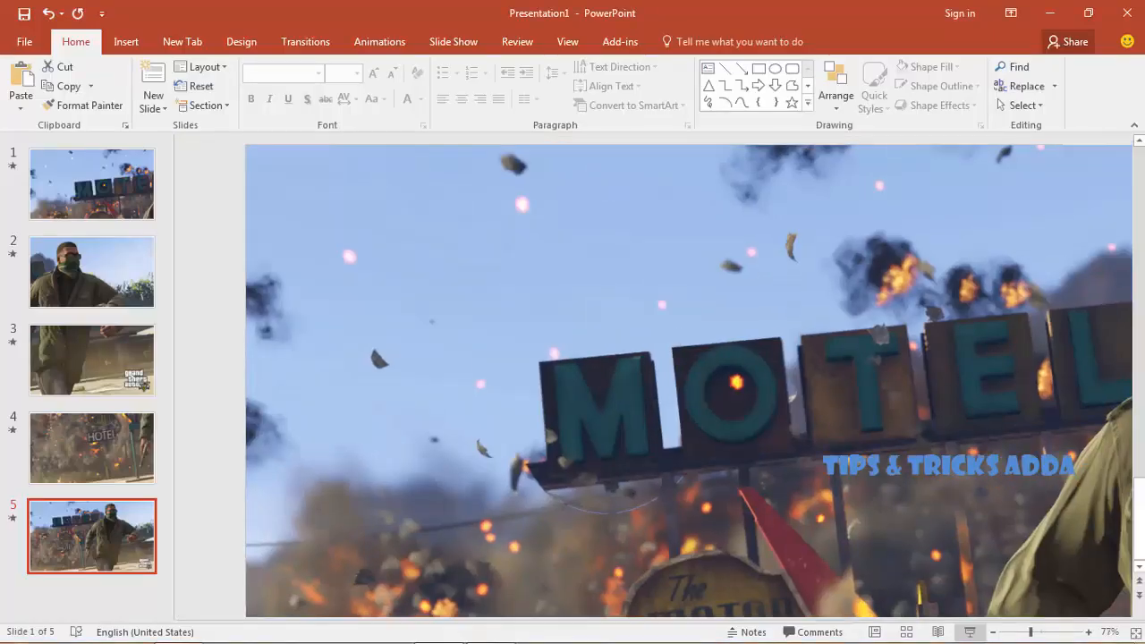
Create a new presentation with Ctrl+N and give its slide the Blank layout.
key(ctrl+n)
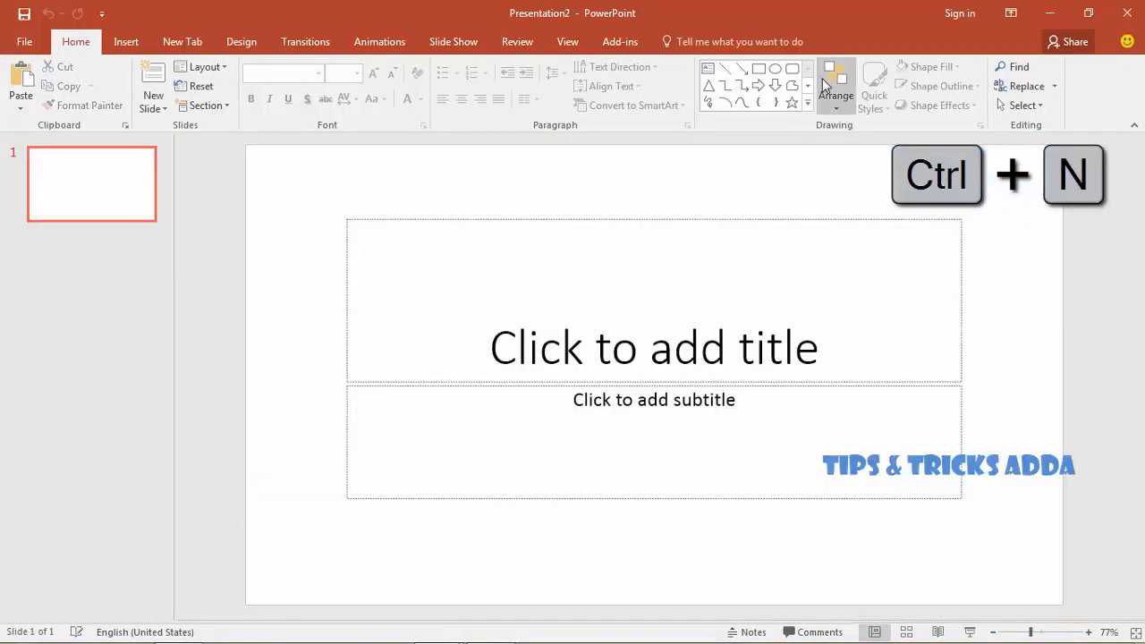
click(205, 66)
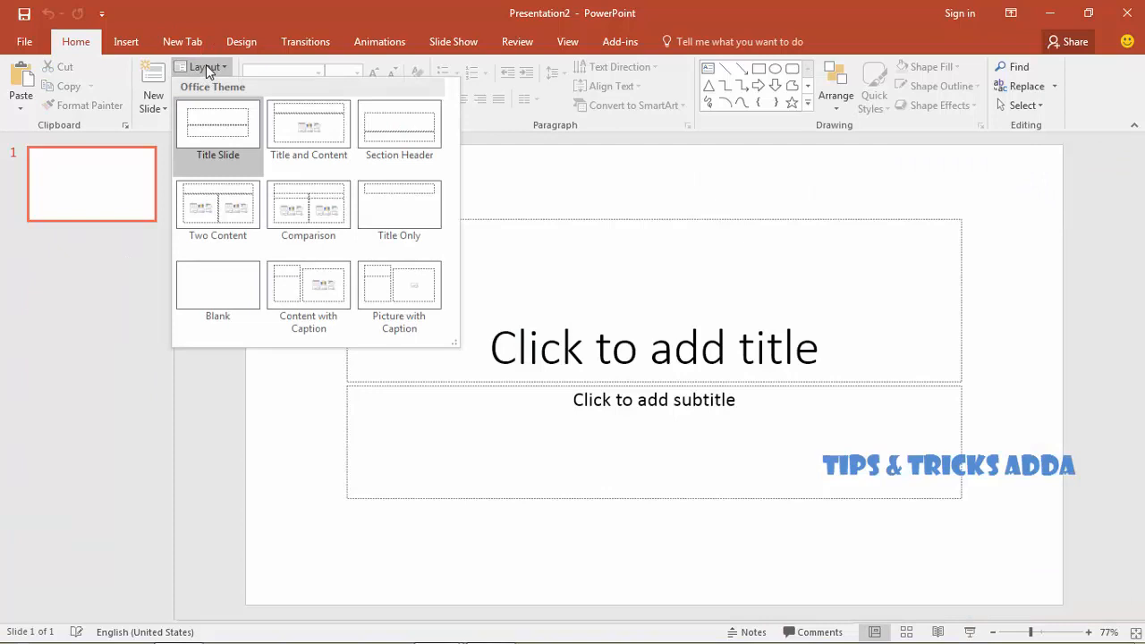
click(217, 287)
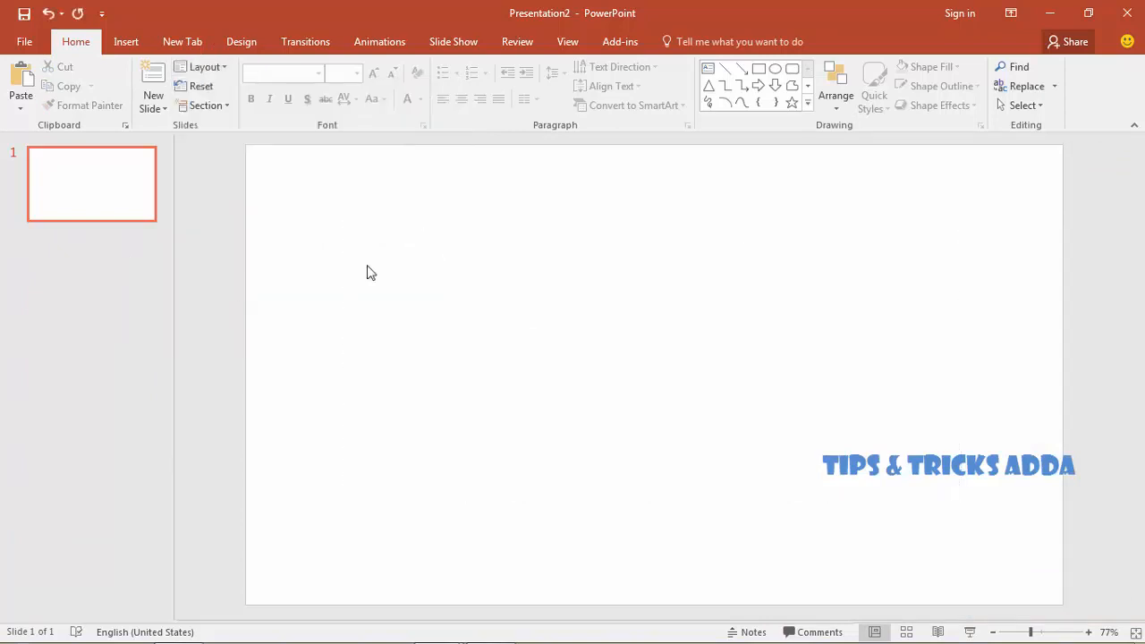
mouse_move(408, 262)
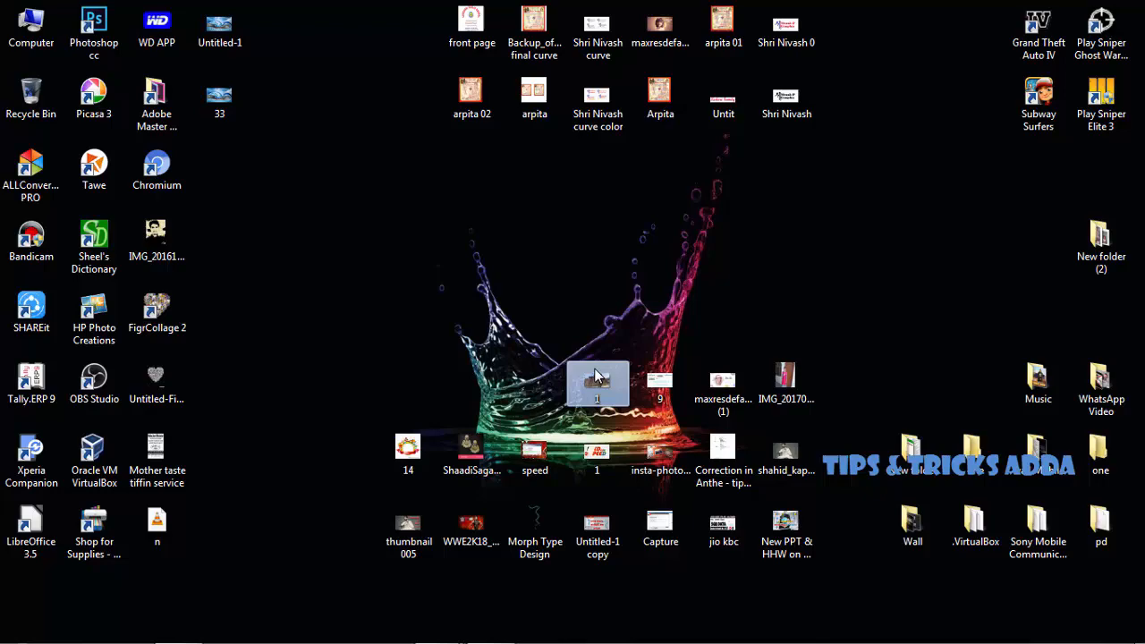
mouse_move(437, 626)
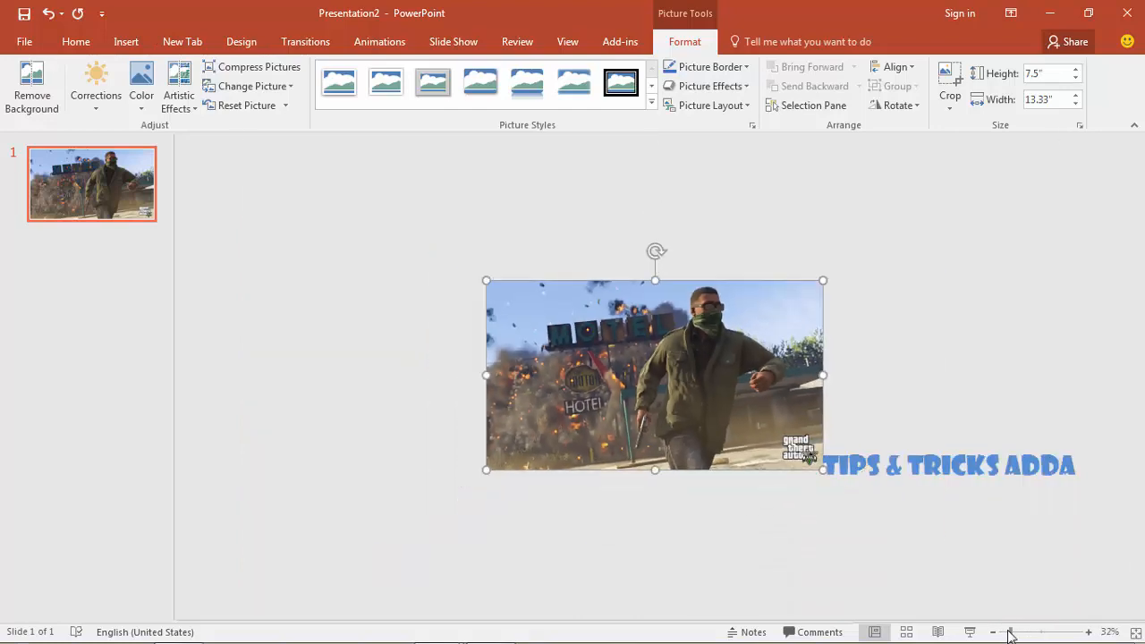
Zoom the view out so the whole game photo on the slide is visible.
drag(653, 375, 510, 322)
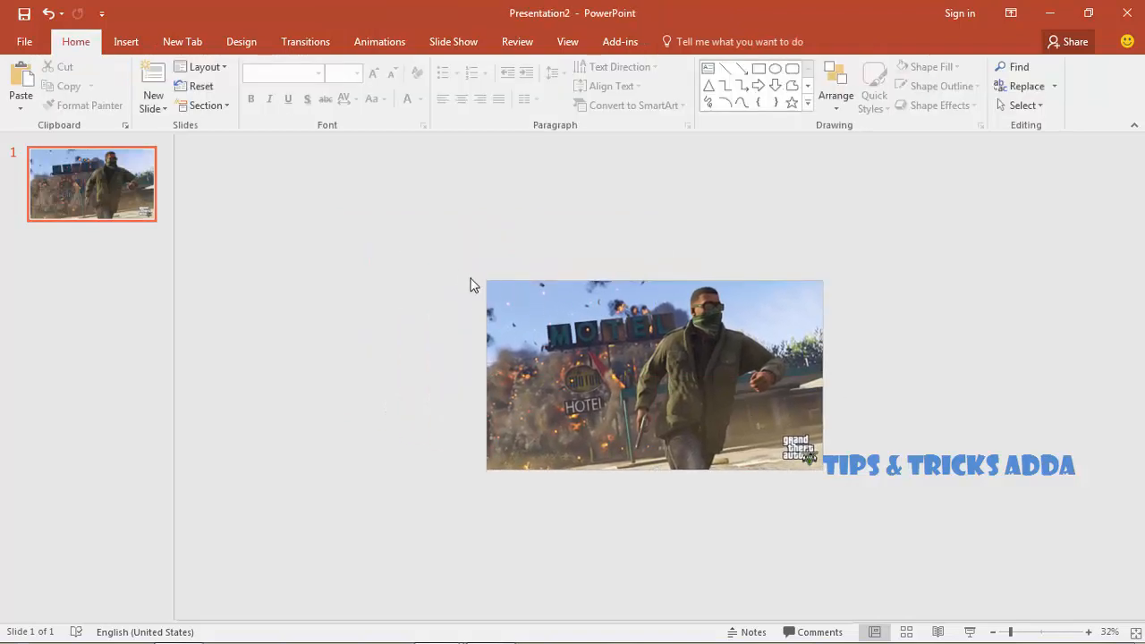
Select the game photo on slide 1 and duplicate it twice with Ctrl+D.
click(653, 374)
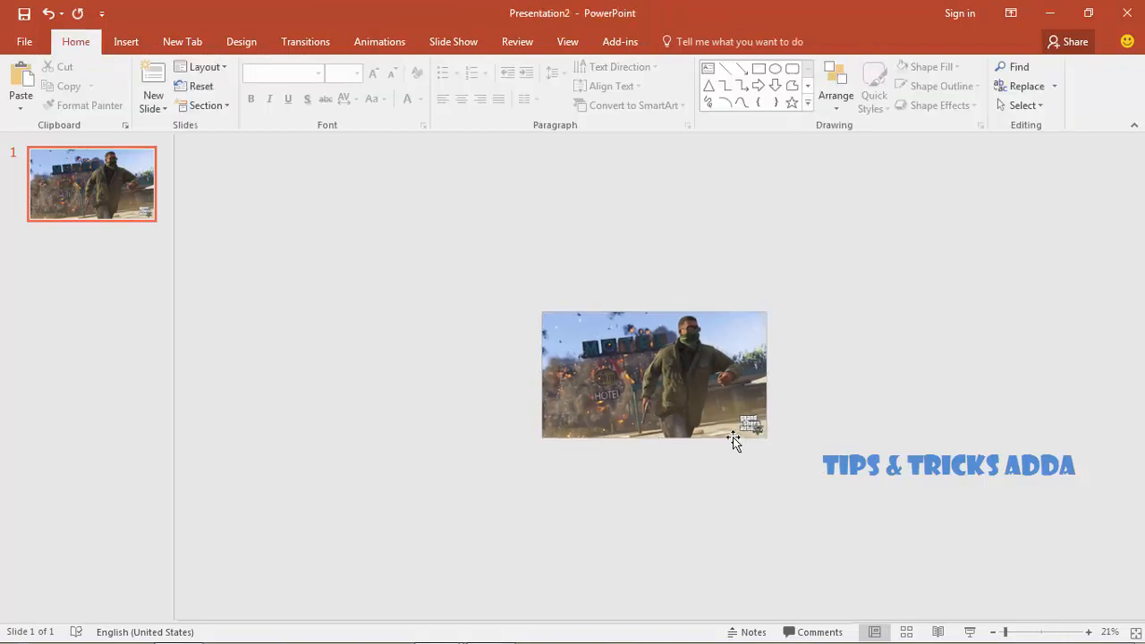
click(653, 374)
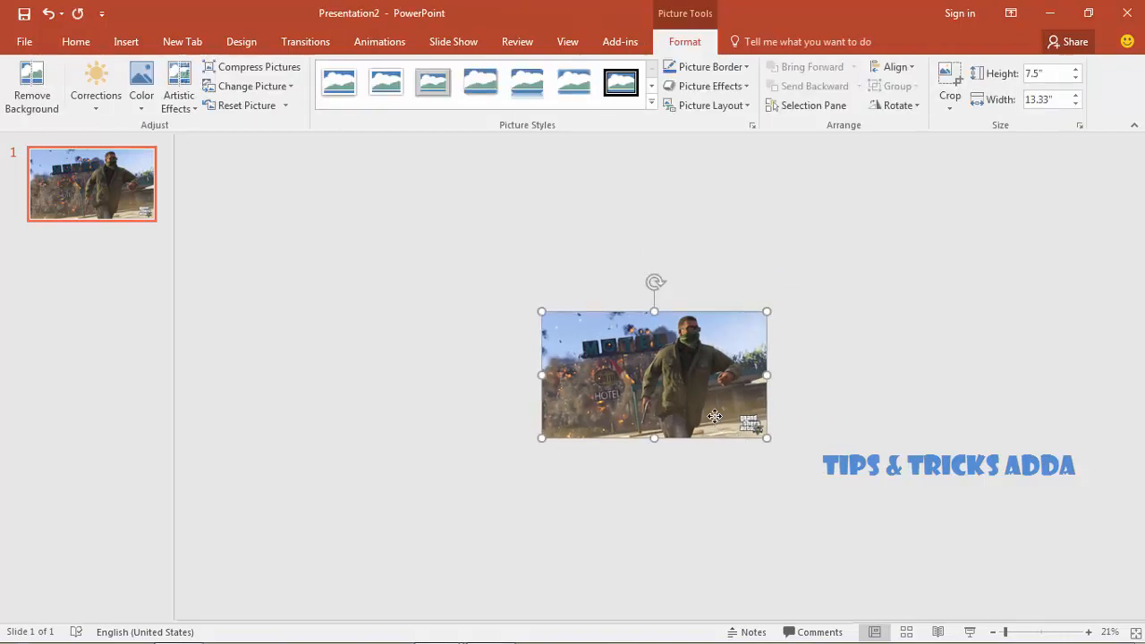
key(ctrl+d)
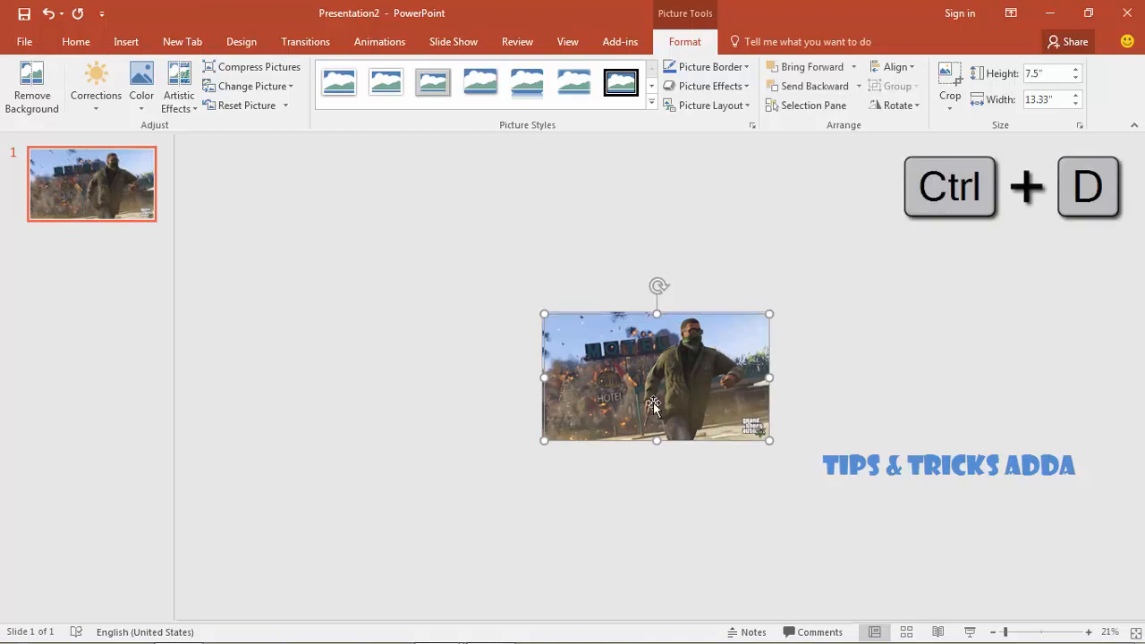
key(ctrl+d)
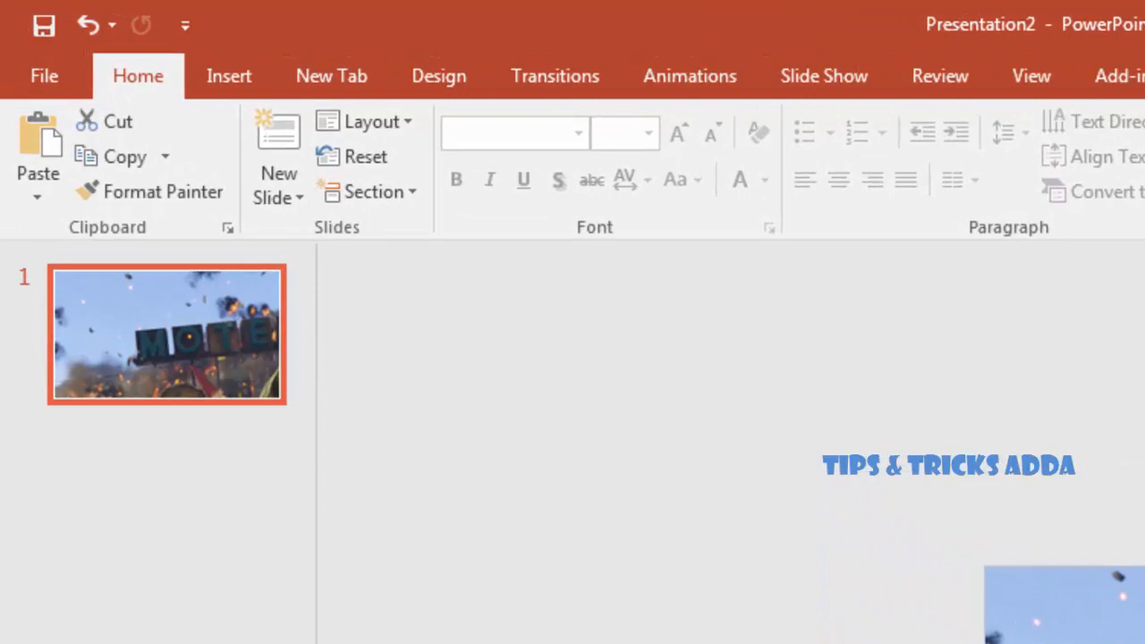
Add the next slides and select each photo to crop a different section.
click(278, 183)
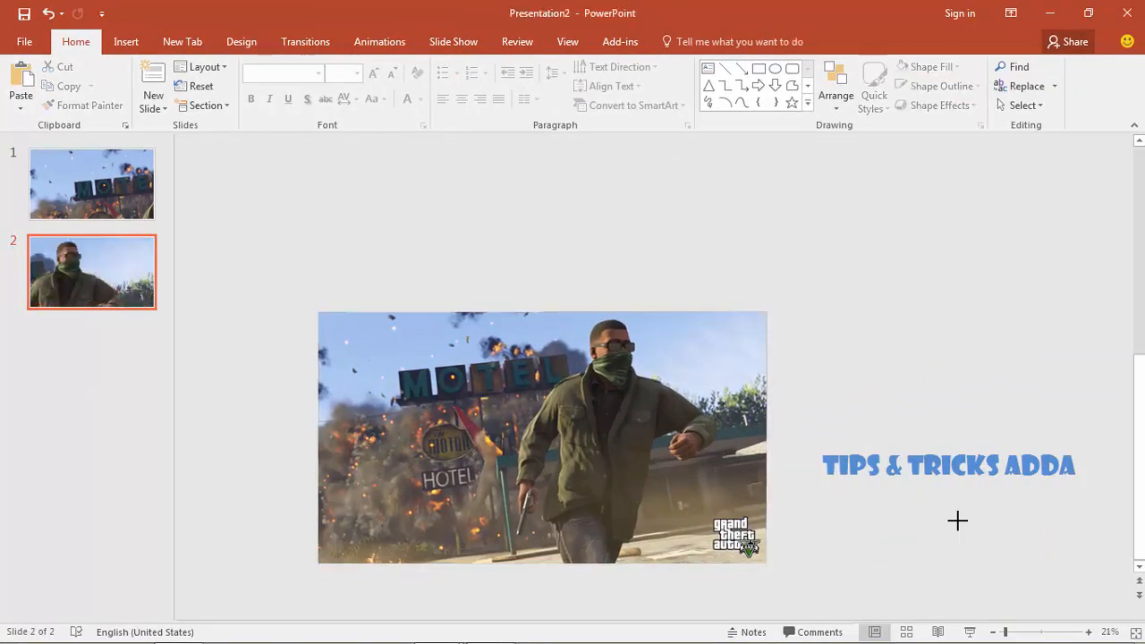
click(541, 437)
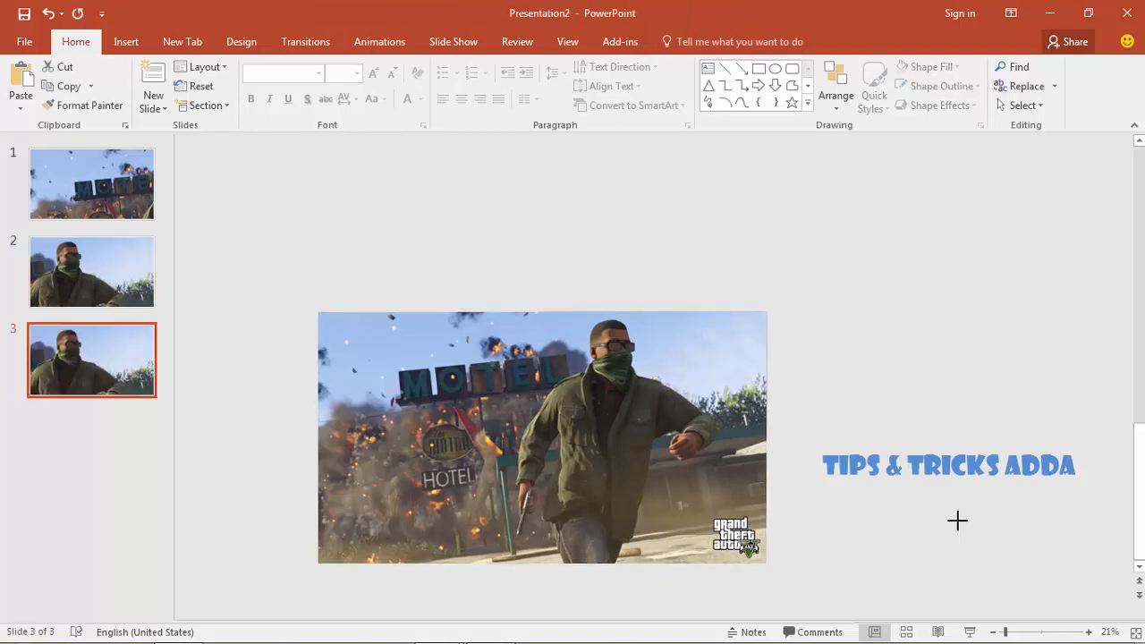
click(541, 437)
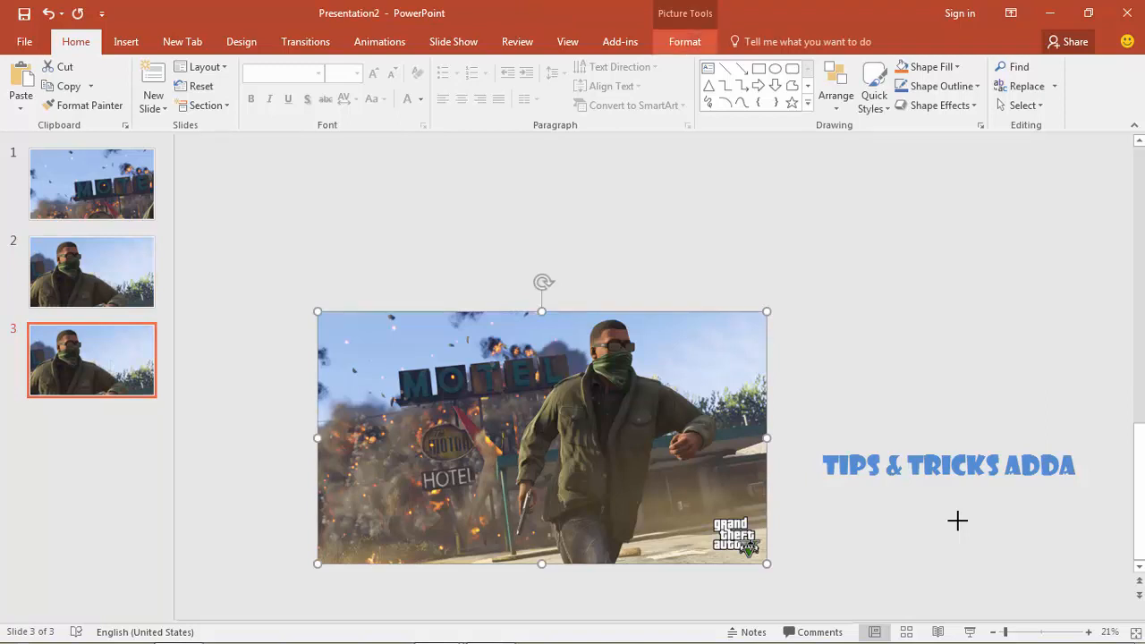
click(684, 41)
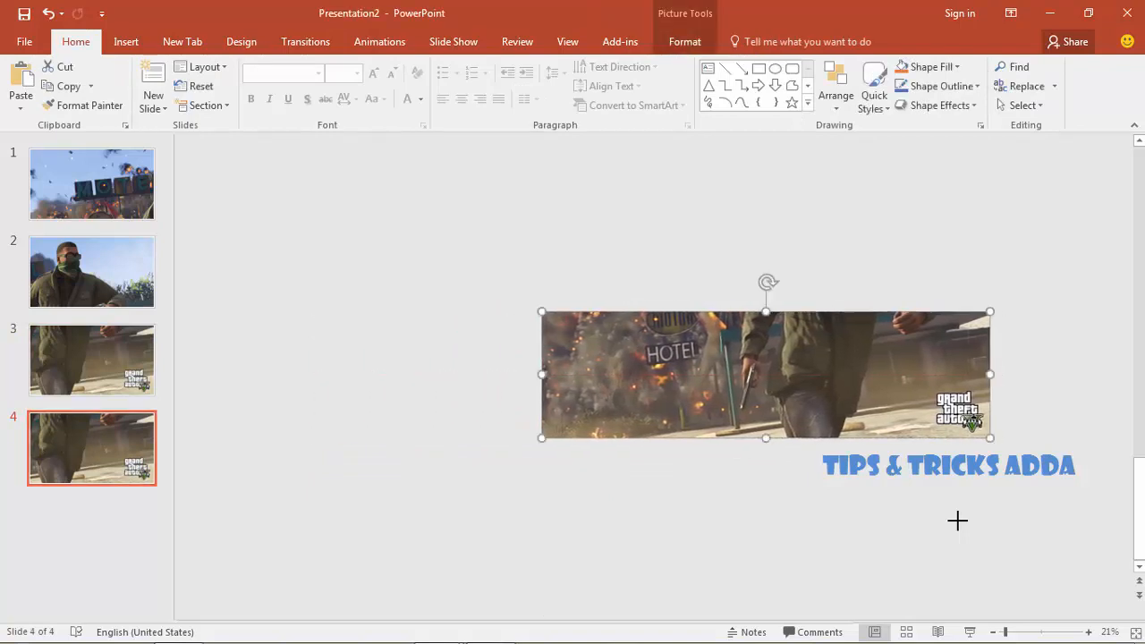
click(91, 183)
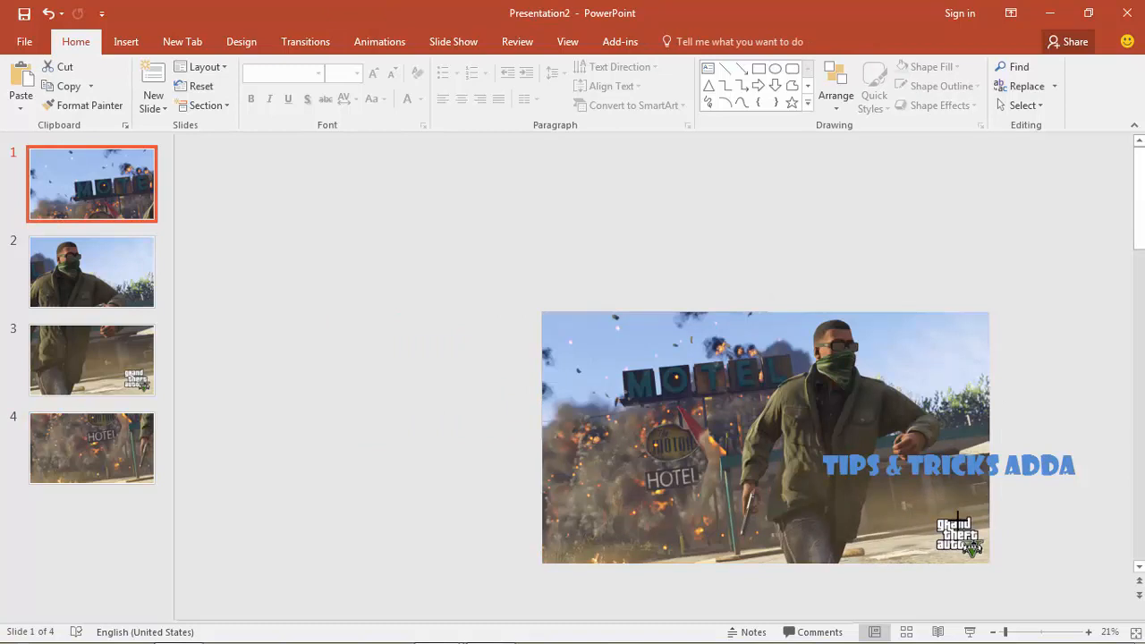
Expand the Transitions gallery and select slide 1 for a transition effect.
click(305, 41)
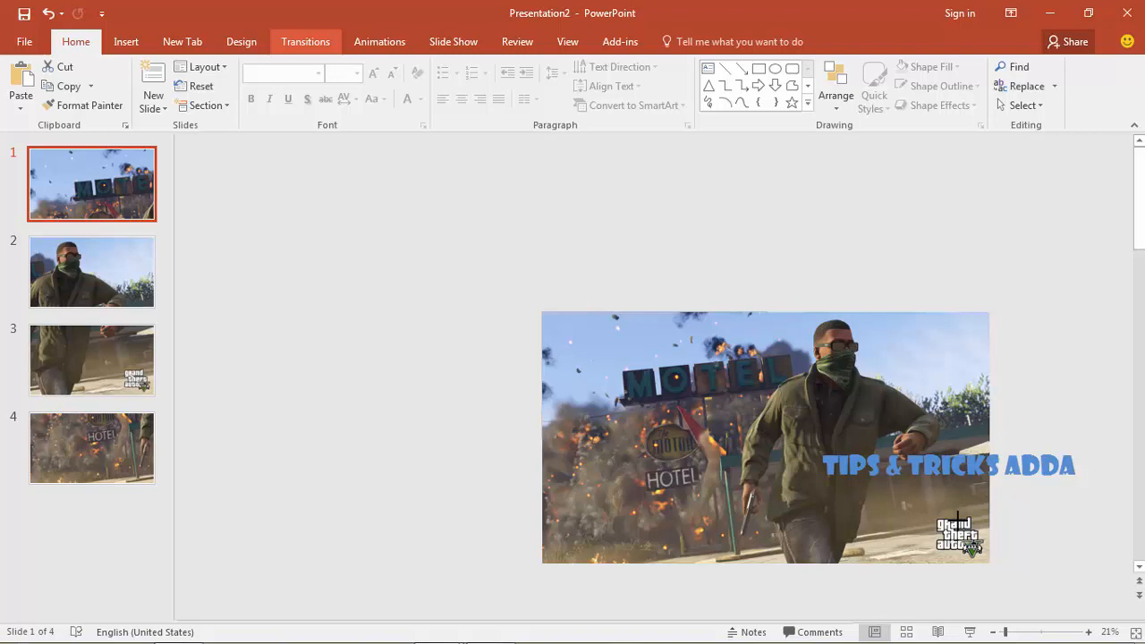
click(305, 41)
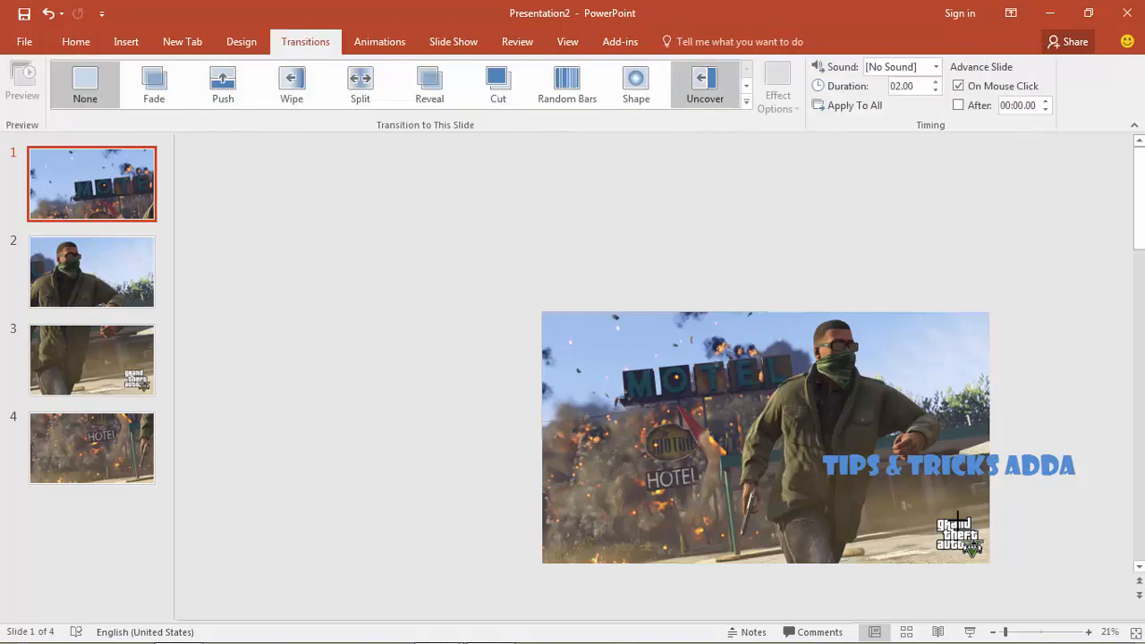
click(746, 101)
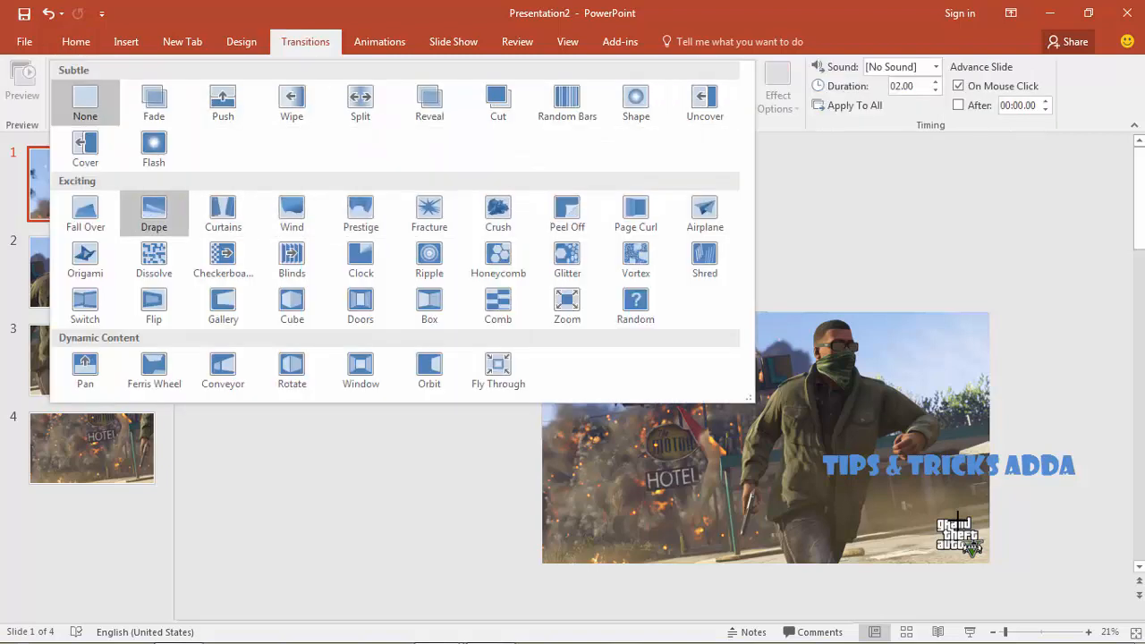
click(91, 271)
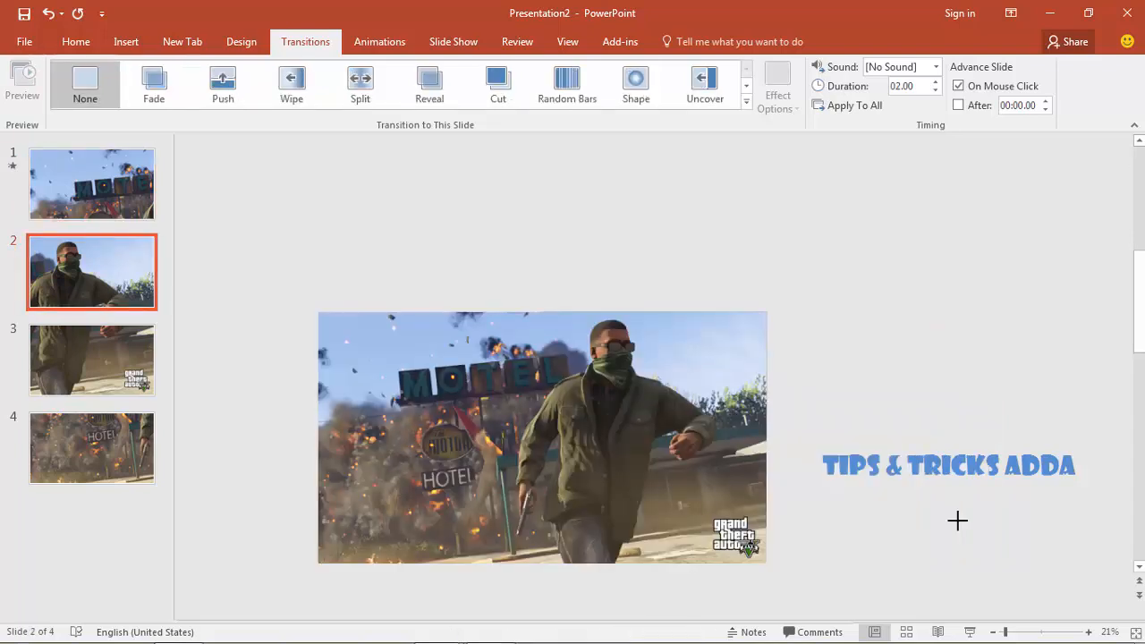
Apply the Push transition to slide 2 and then to slide 3.
click(222, 80)
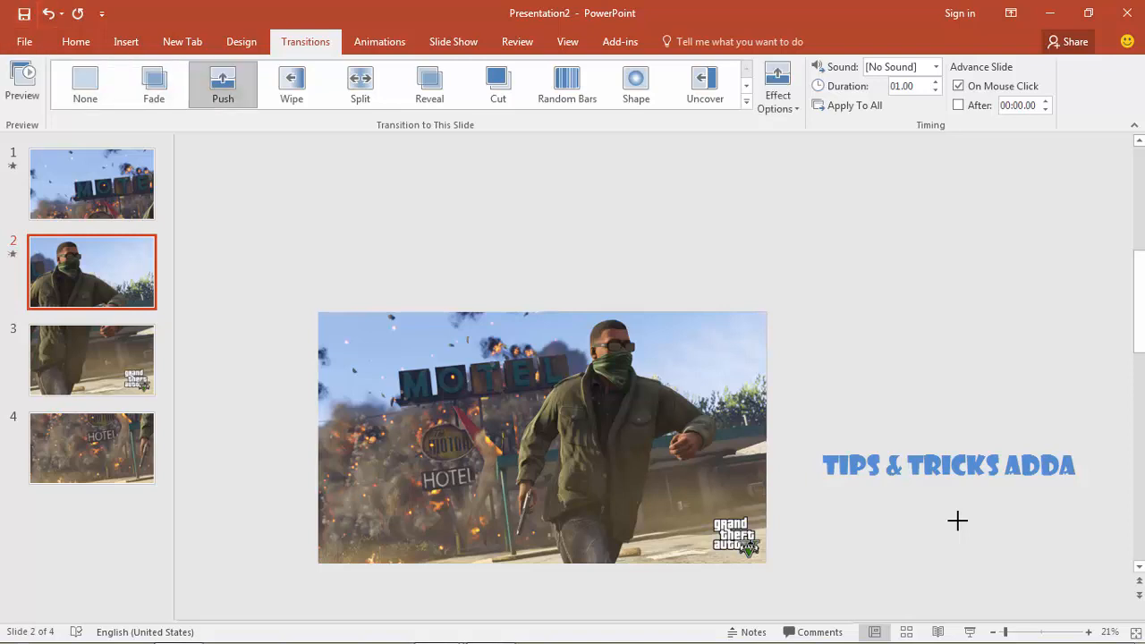
click(777, 85)
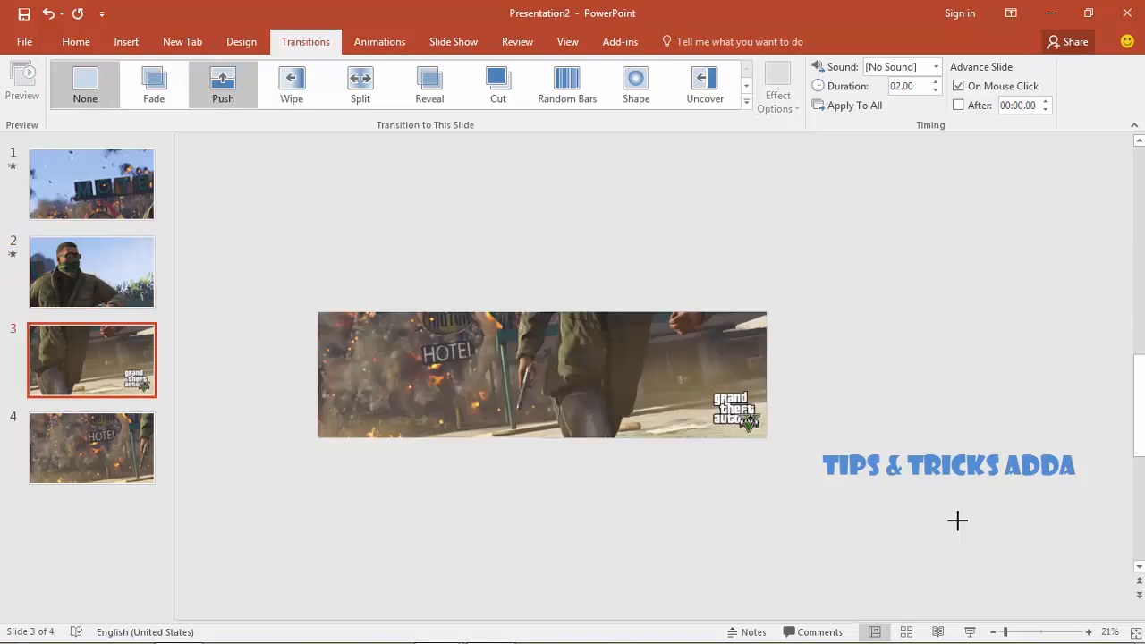
click(776, 85)
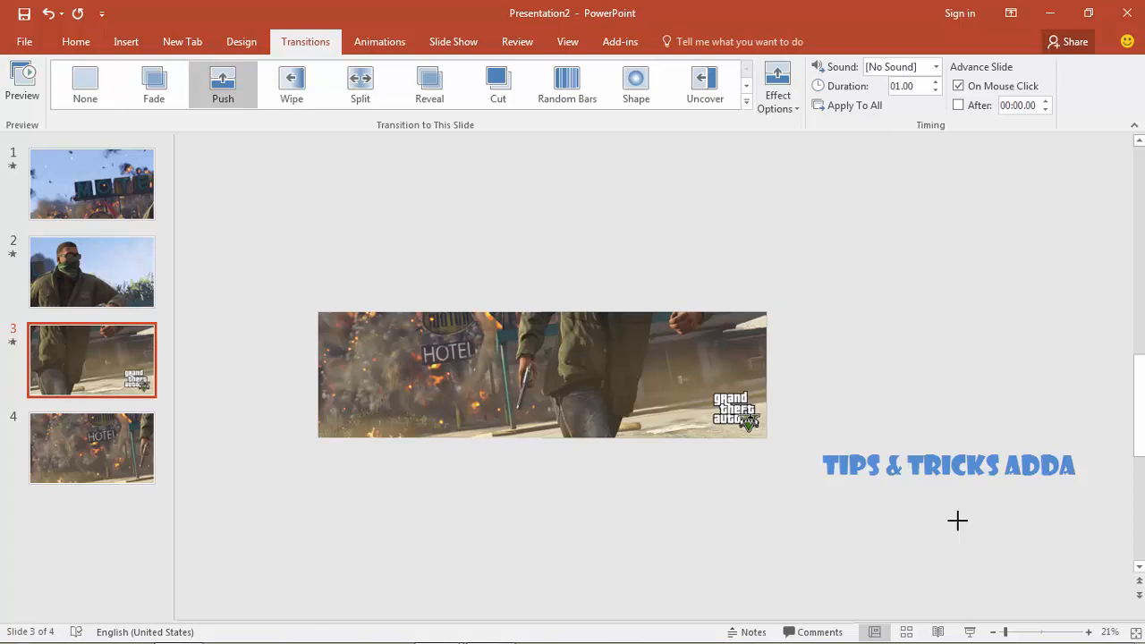
click(91, 448)
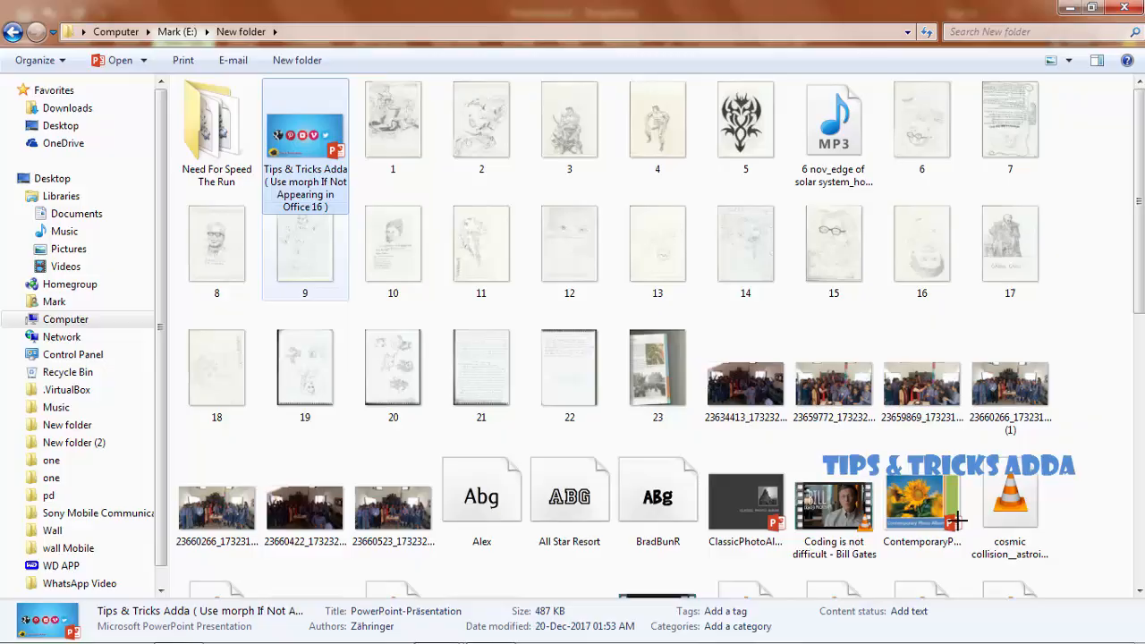
Double-click the Tips & Tricks Adda PowerPoint file in Explorer to open it.
double_click(304, 143)
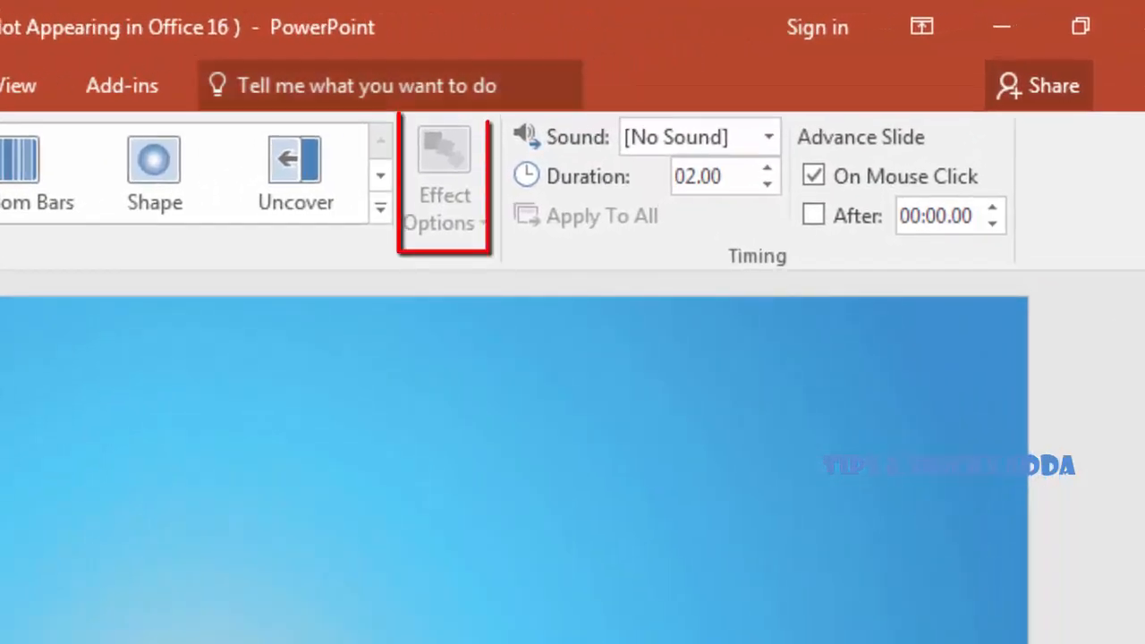
mouse_move(444, 170)
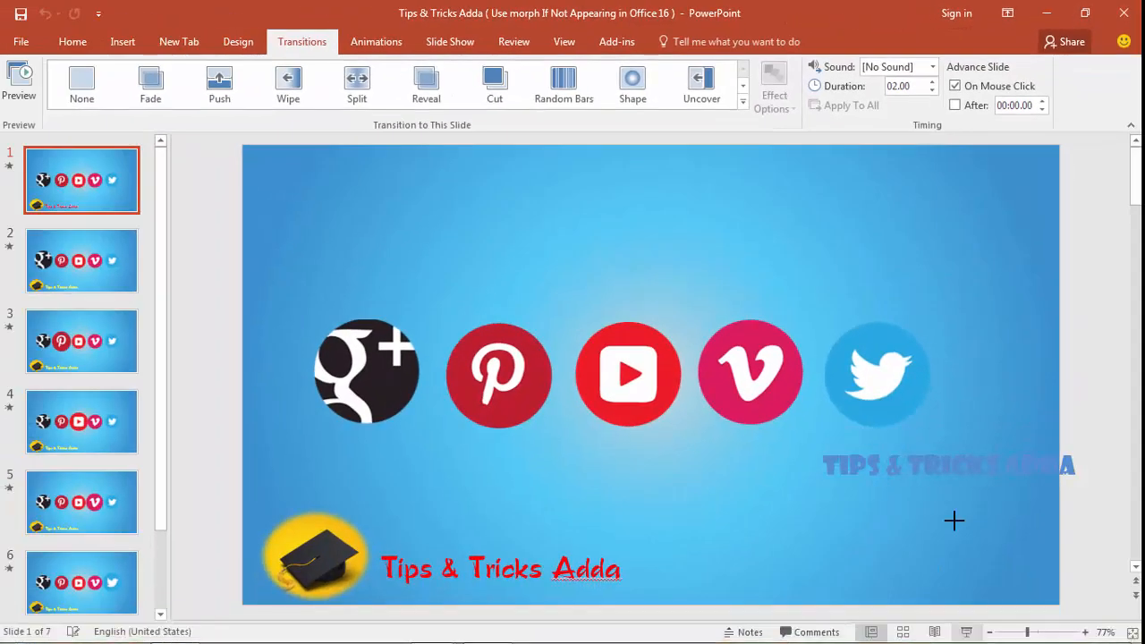
Browse the sample deck's slide thumbnails down to slide 7 and back up.
click(81, 563)
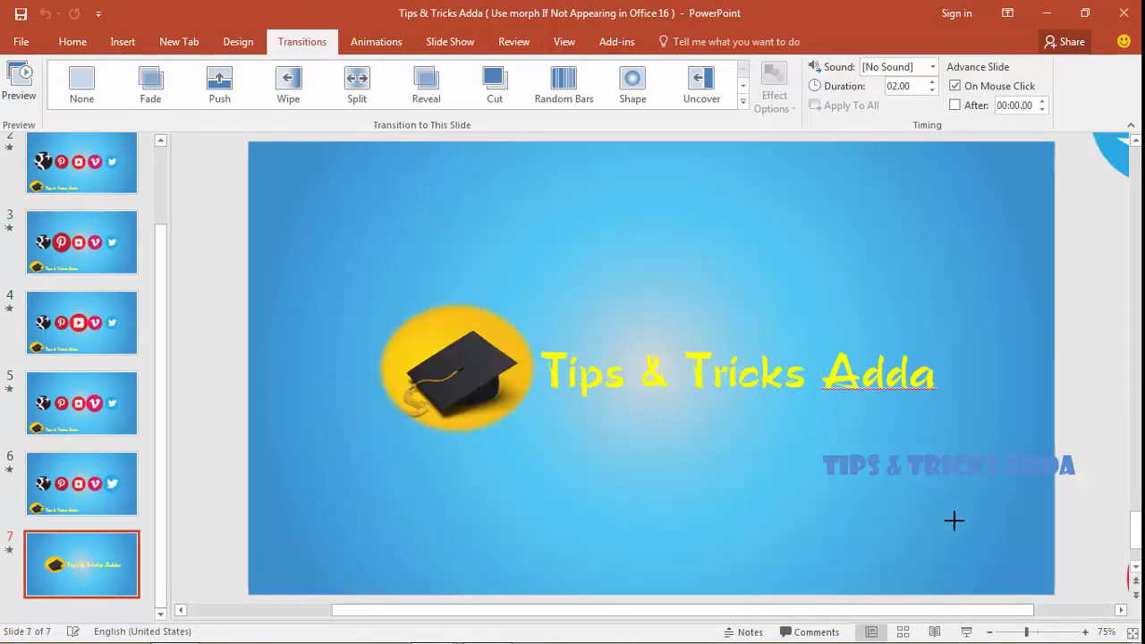
click(81, 162)
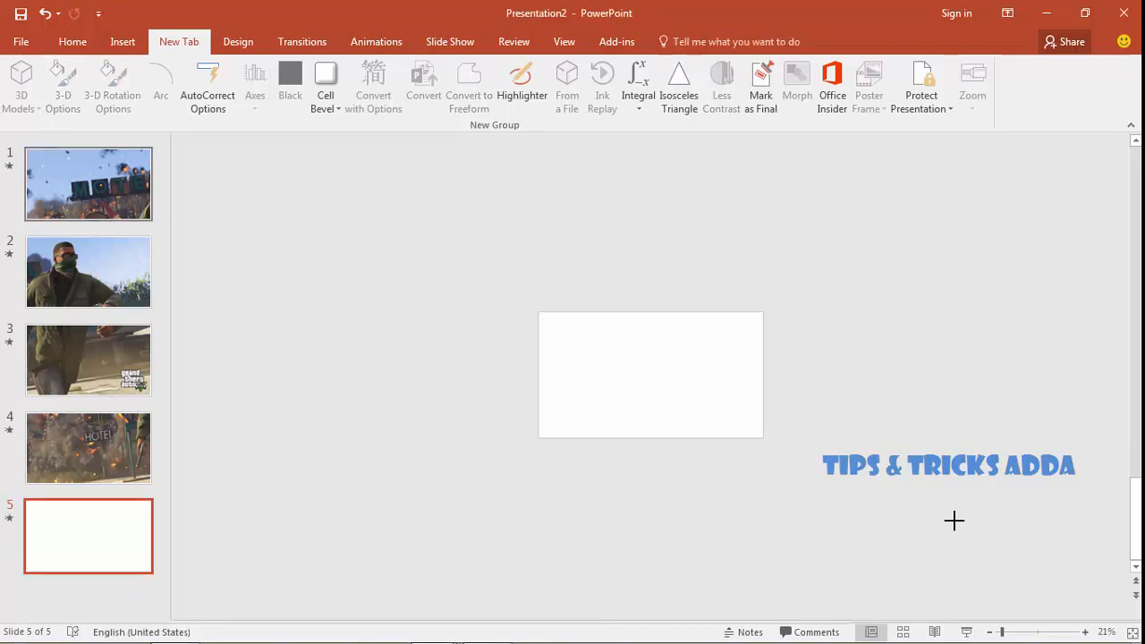
Copy the uncropped game photo from slide 1 and paste it onto slide 5.
click(88, 184)
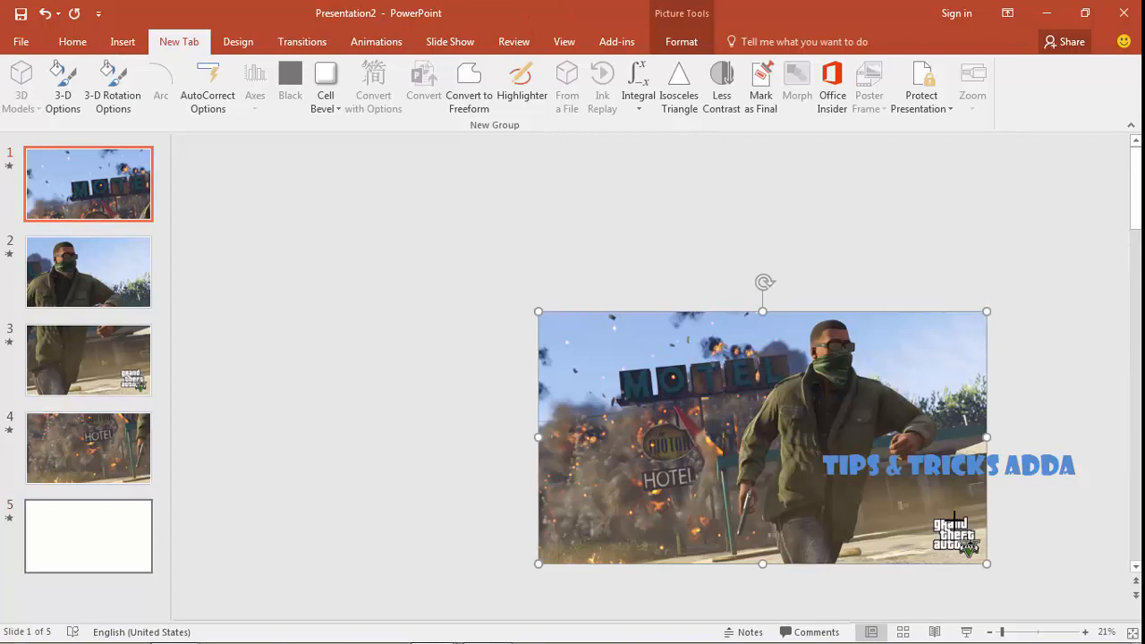
key(ctrl+v)
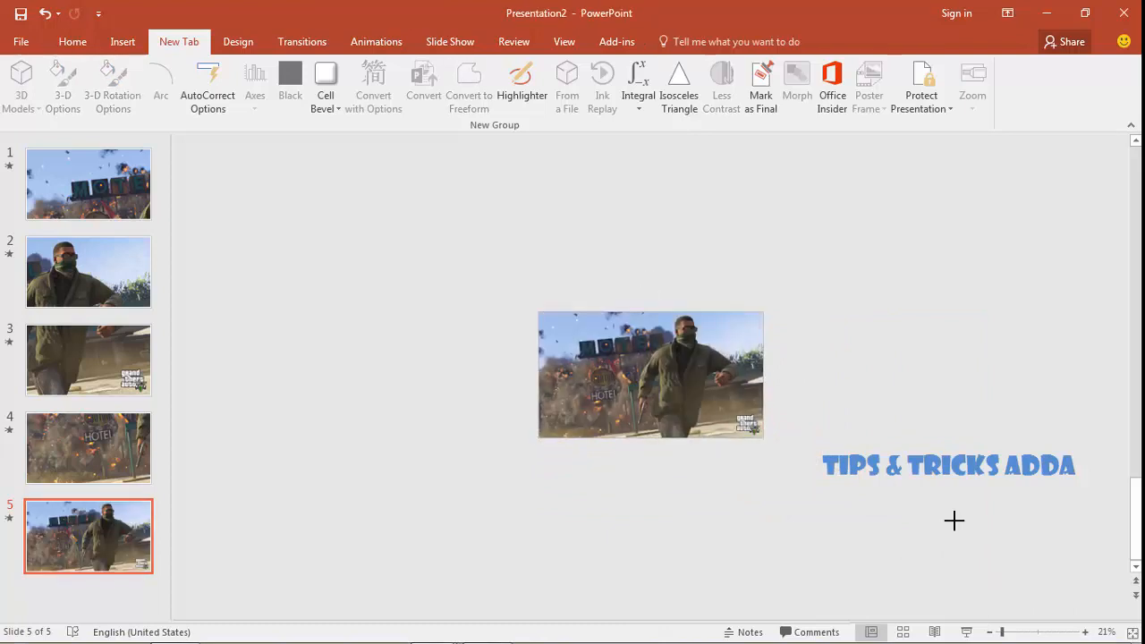
click(238, 41)
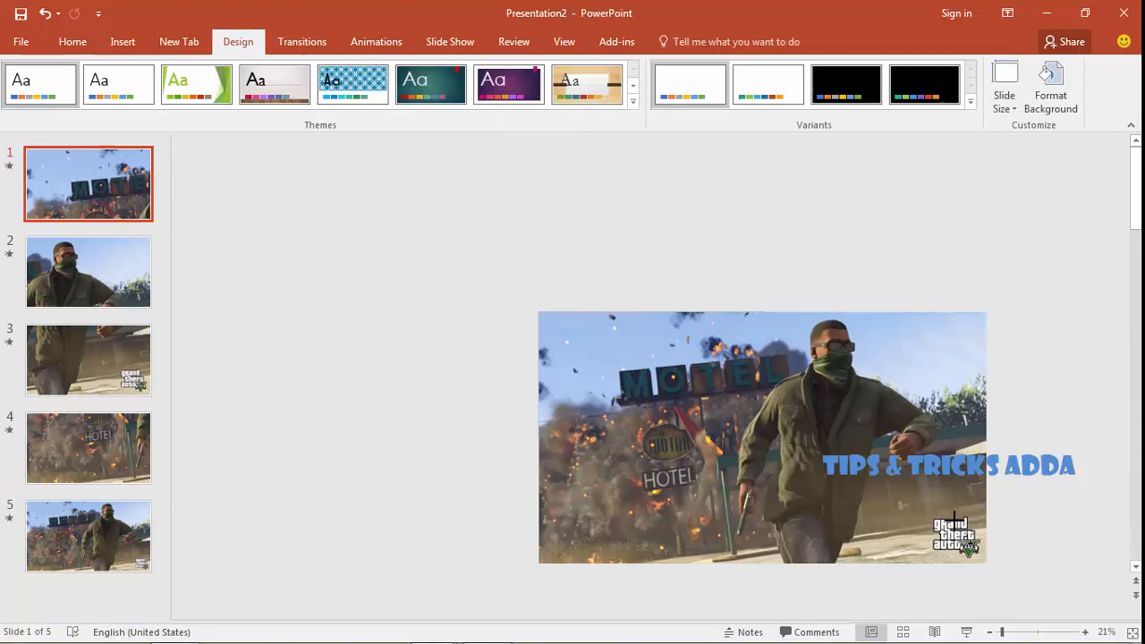
click(301, 41)
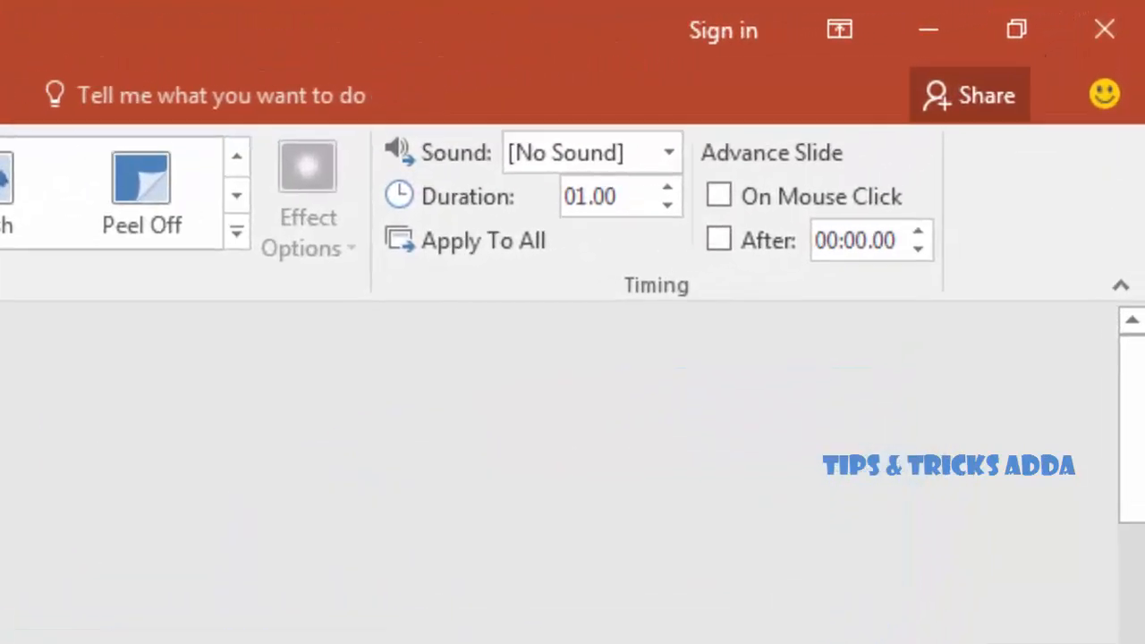
Make two slides auto-advance after 00:00.90 and 00:00.50 instead of on click.
click(718, 240)
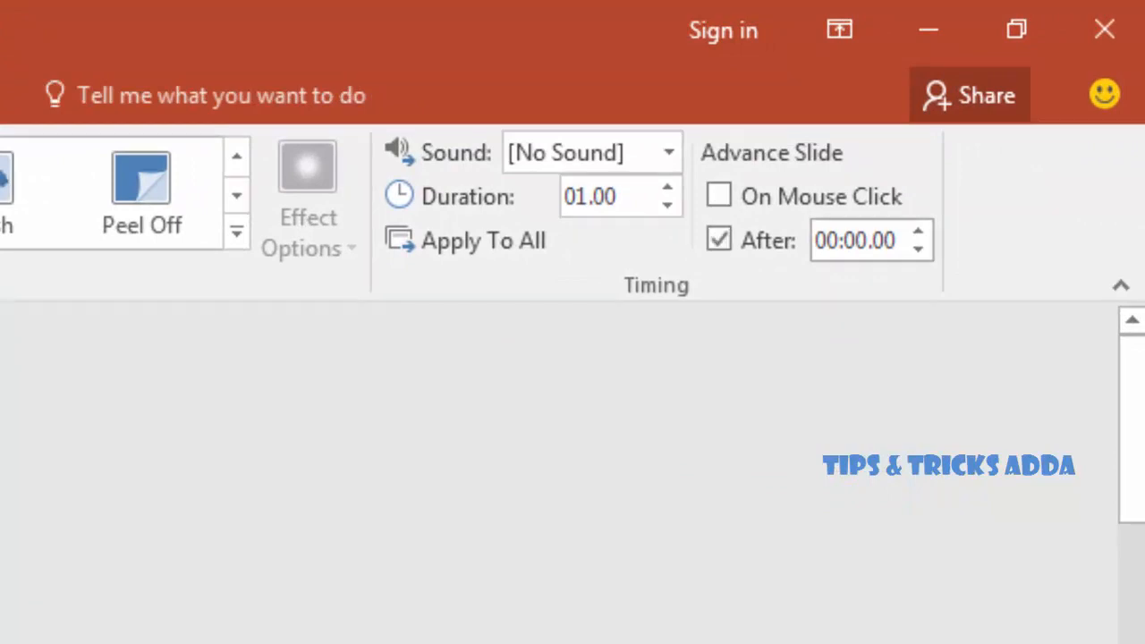
click(854, 240)
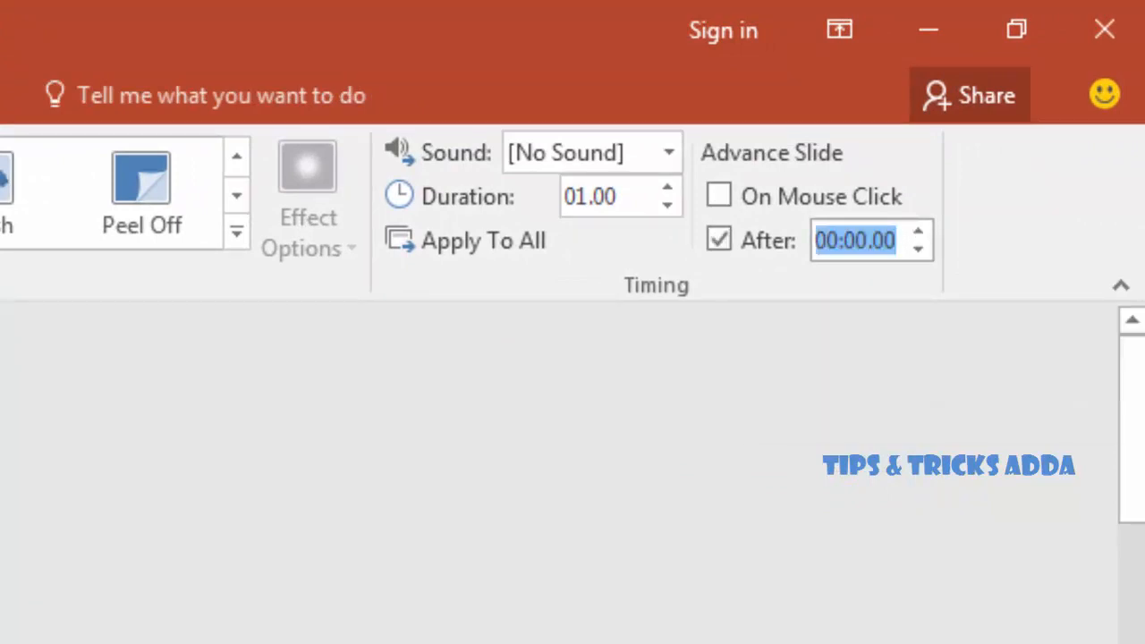
text(00:00.90)
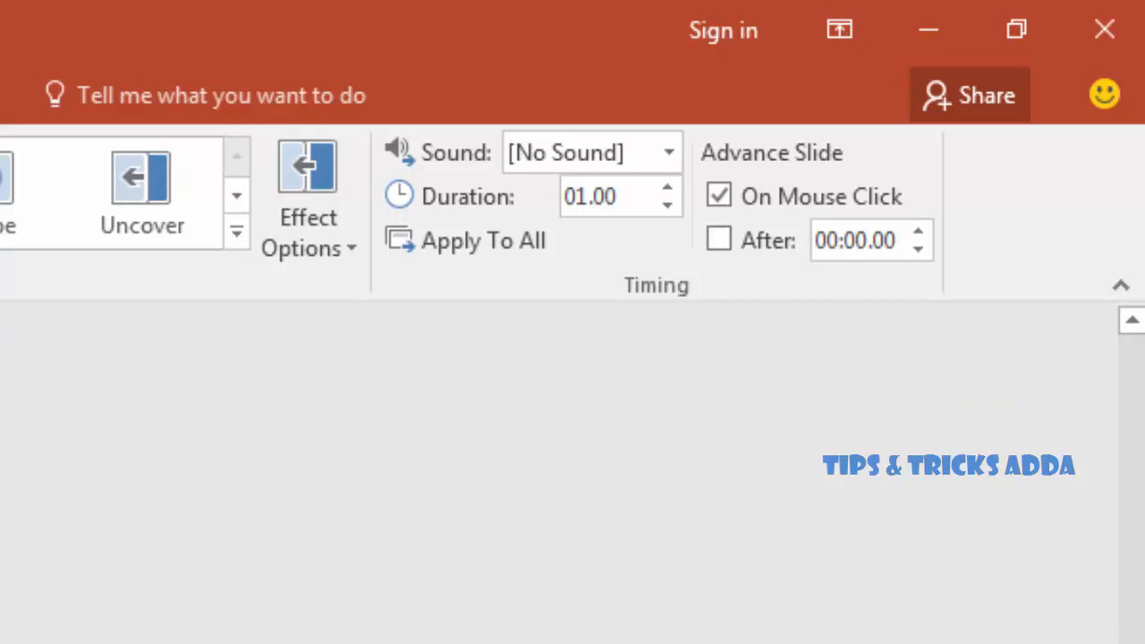
click(718, 196)
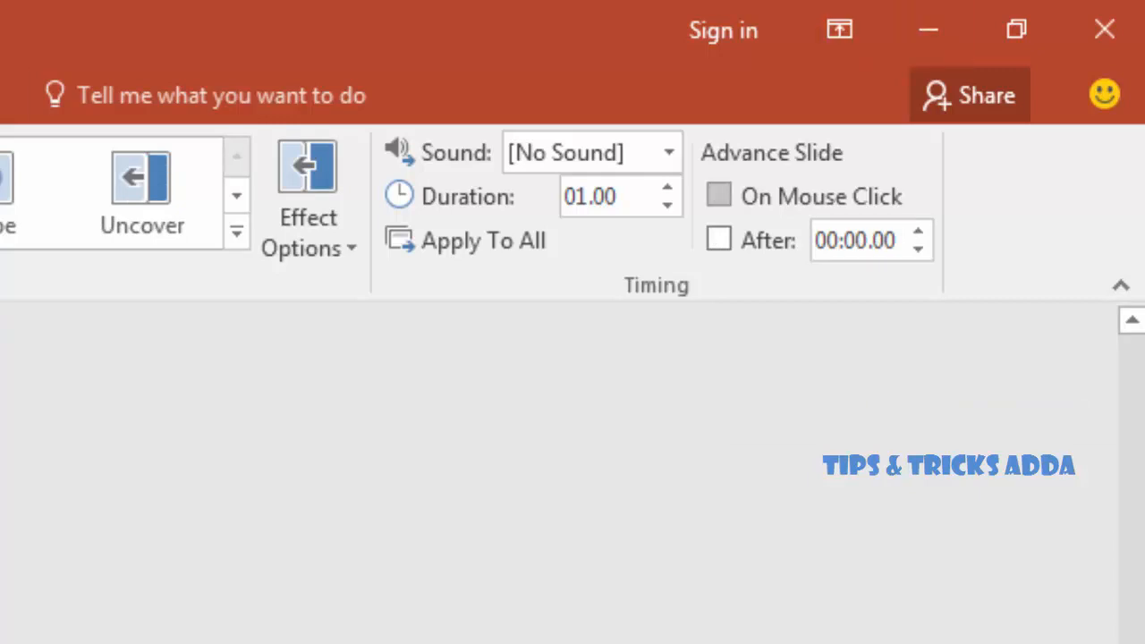
click(718, 239)
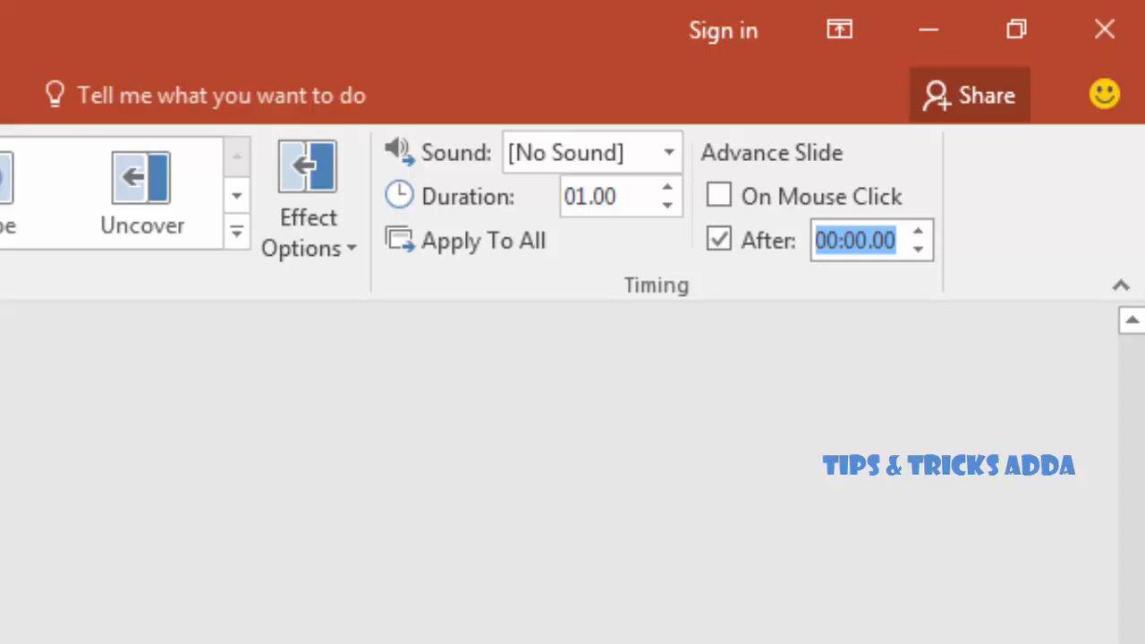
text(00:00.50)
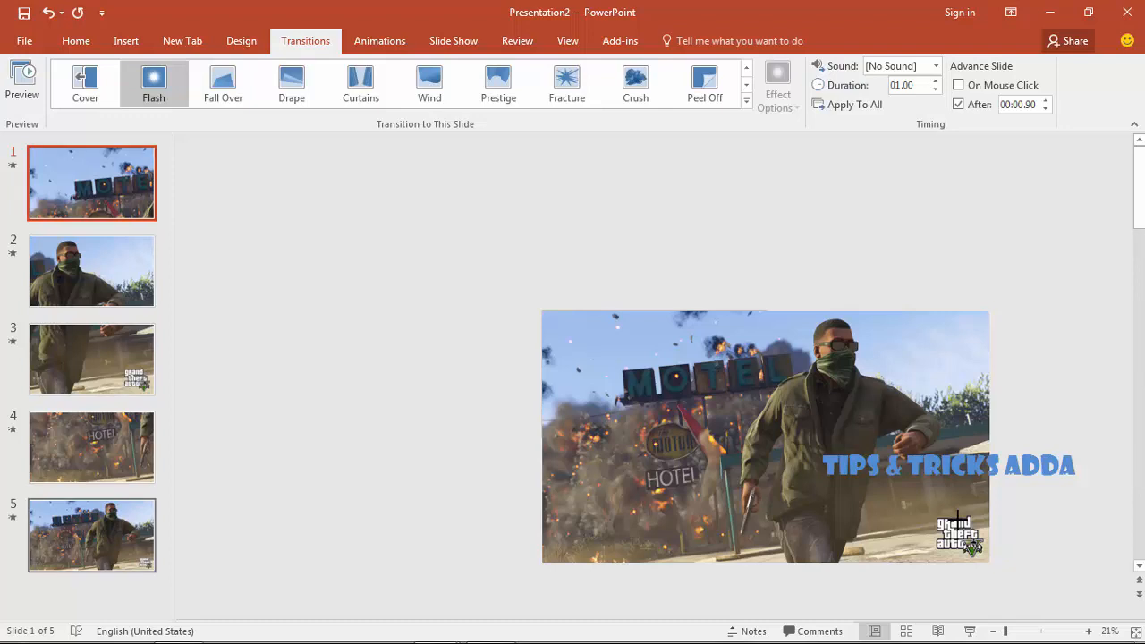
click(91, 535)
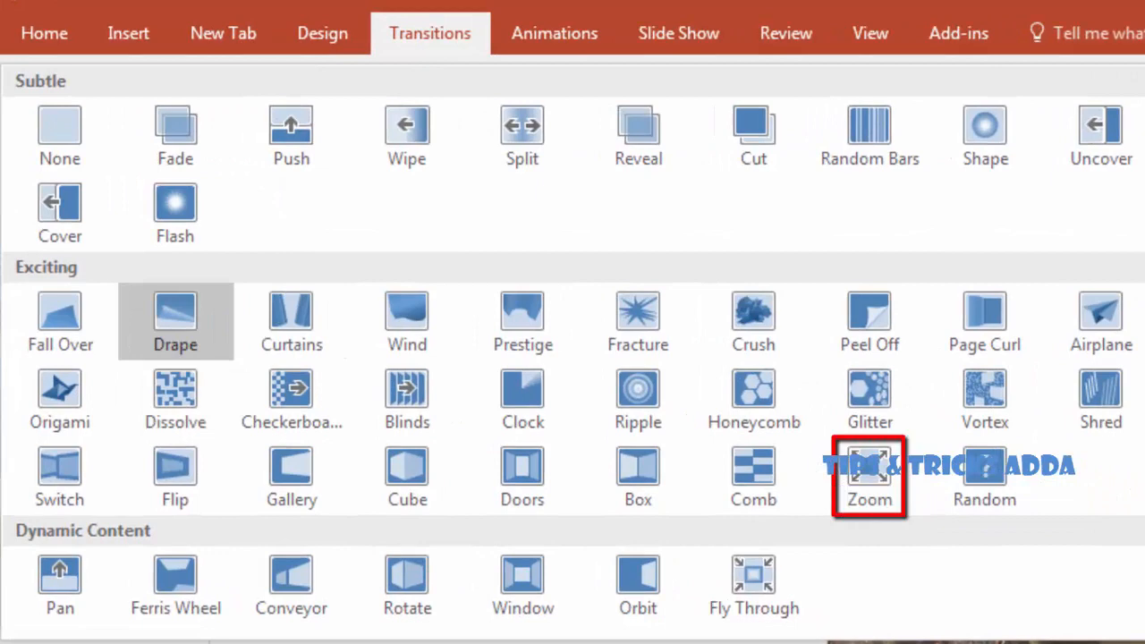
Apply the Zoom transition (0.90 s) to slide 5's full photo and choose its zoom direction.
click(868, 477)
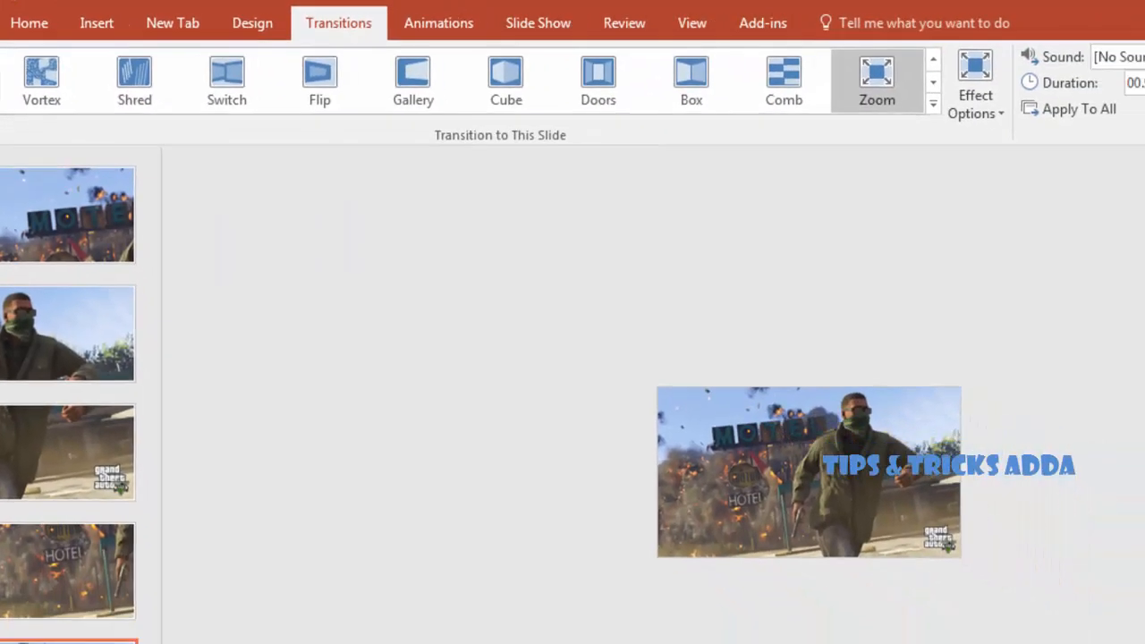
click(975, 89)
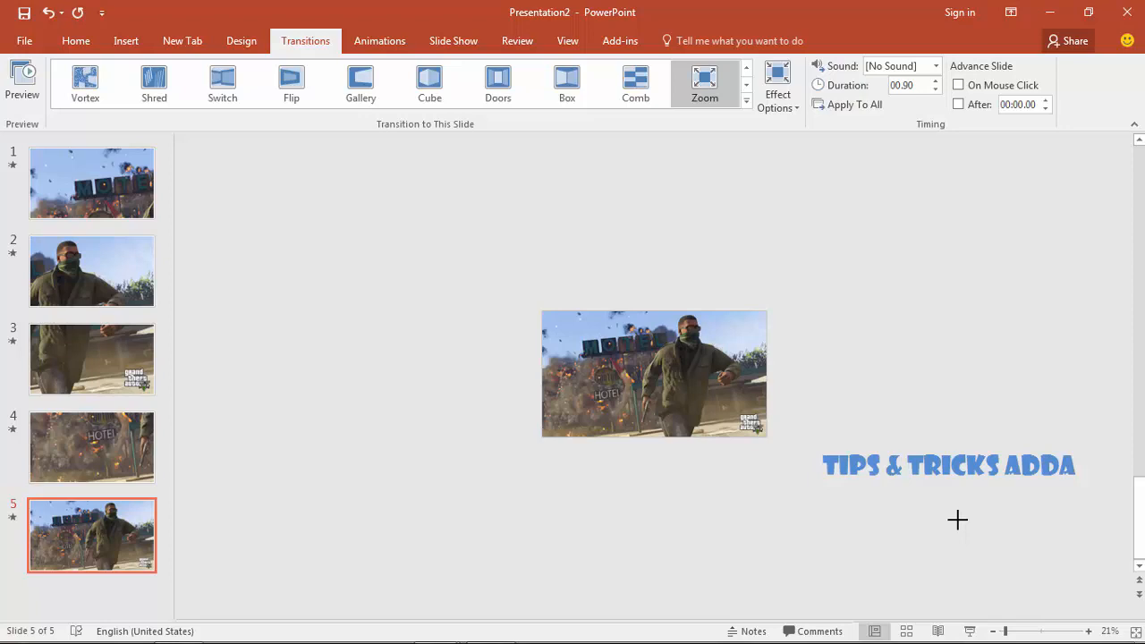
click(776, 85)
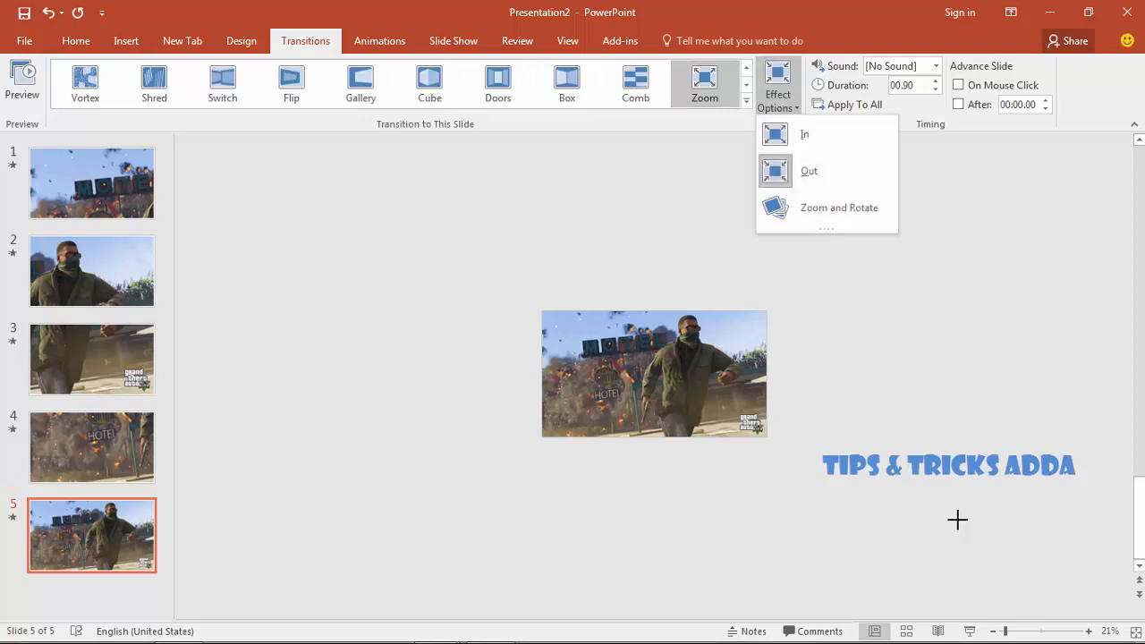
click(777, 85)
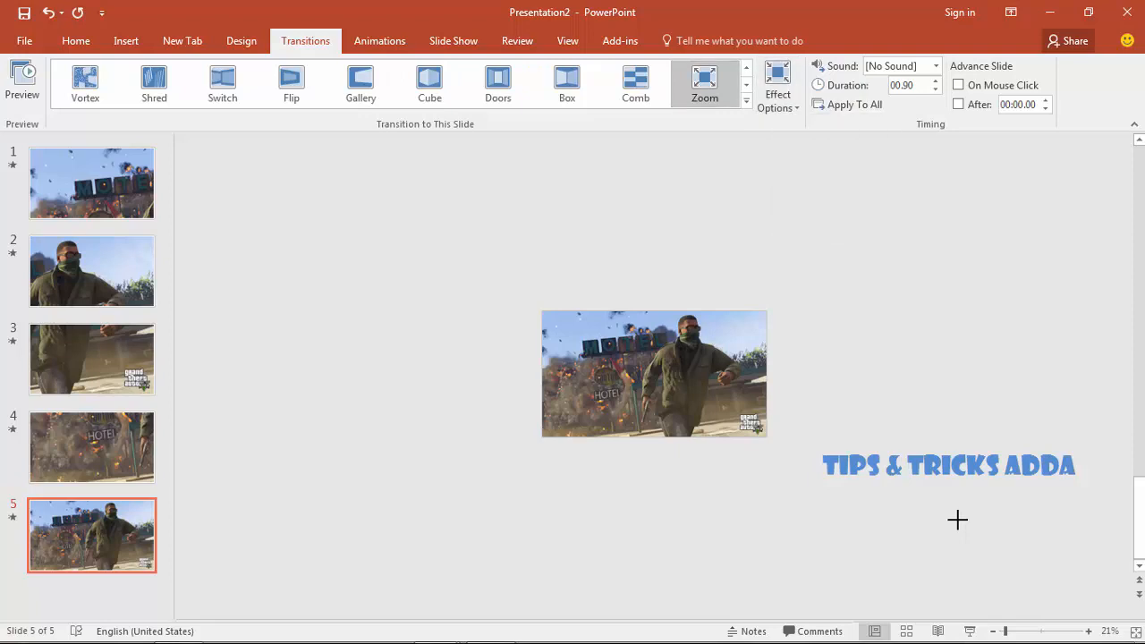